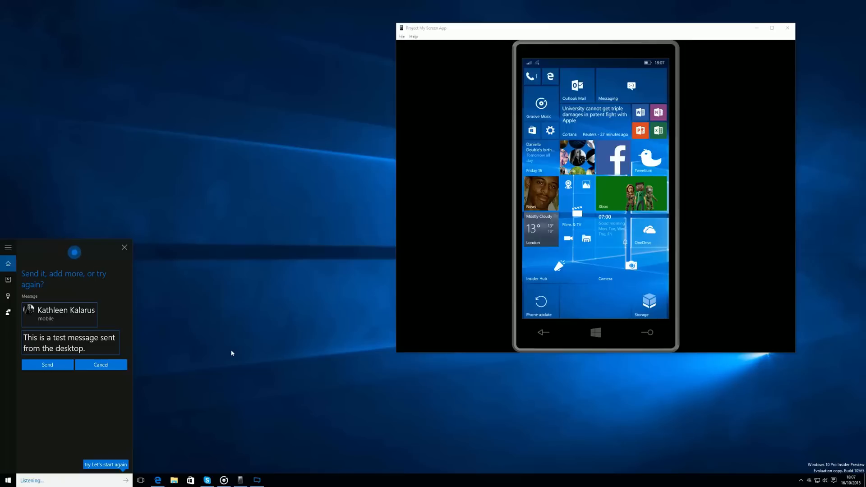
{"action": "left_click", "coordinate": [47, 365]}
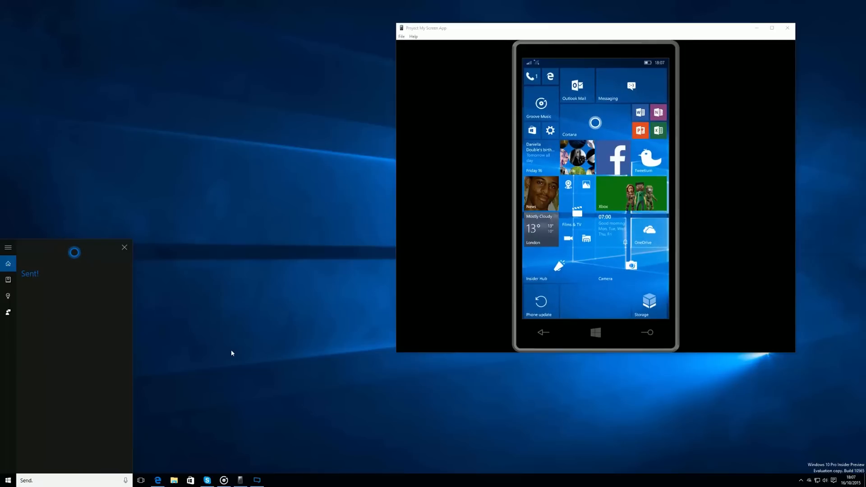
{"action": "left_click", "coordinate": [125, 247]}
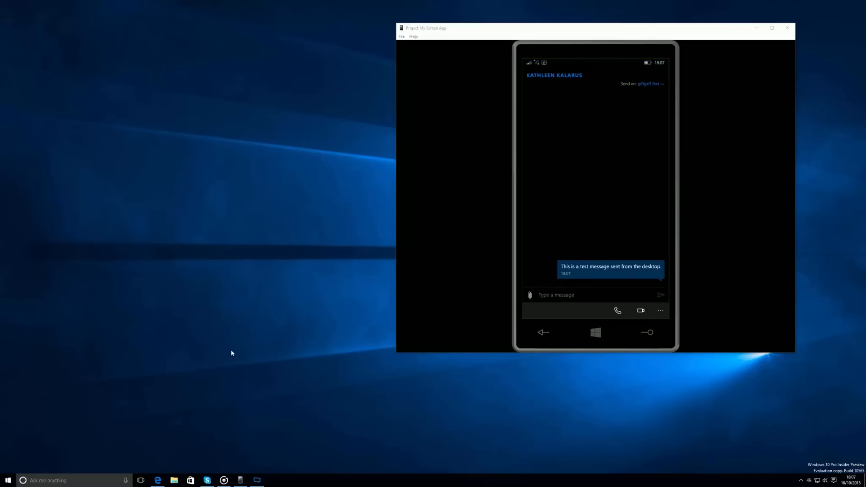
{"action": "left_click", "coordinate": [596, 332]}
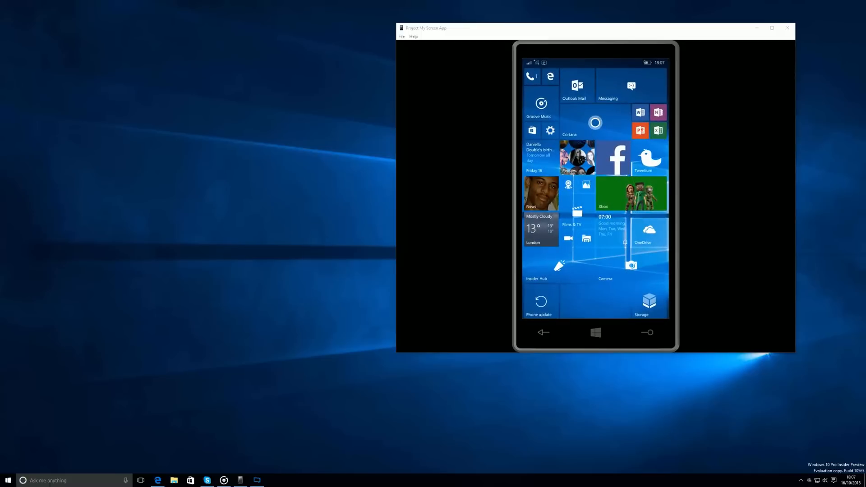
- Enter 'send t' in Cortana and pick the send-a-text suggestion
{"action": "type", "text": "send t"}
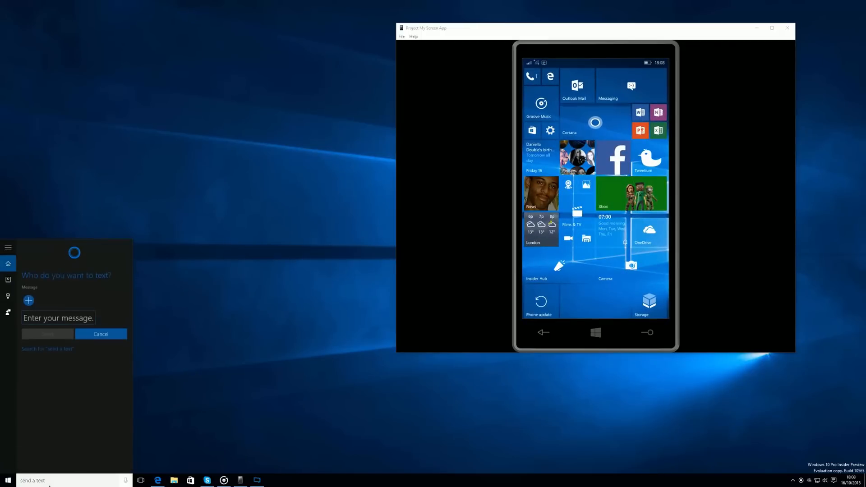
{"action": "left_click", "coordinate": [28, 301]}
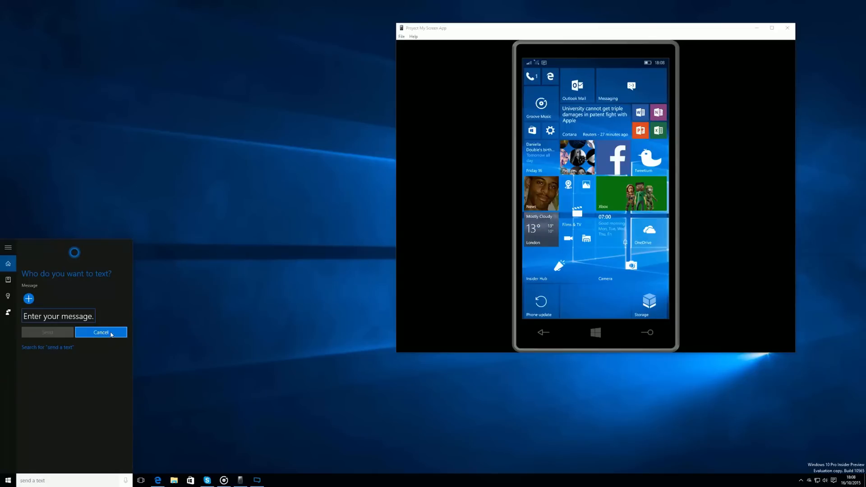
- Cancel the blank text request, review missed call notification settings, and close Cortana
{"action": "left_click", "coordinate": [8, 247]}
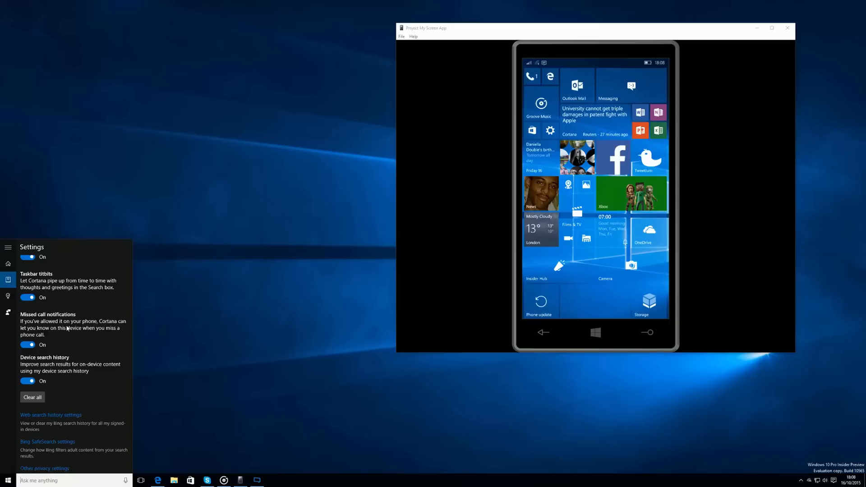
{"action": "left_click", "coordinate": [281, 297]}
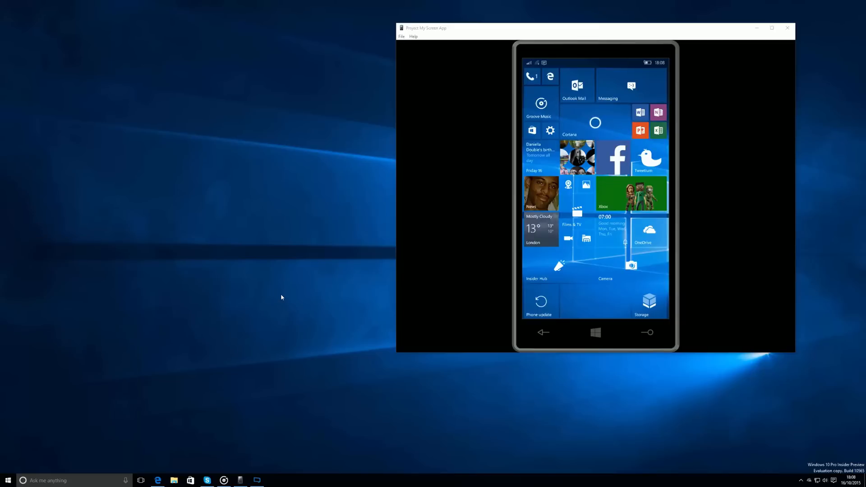